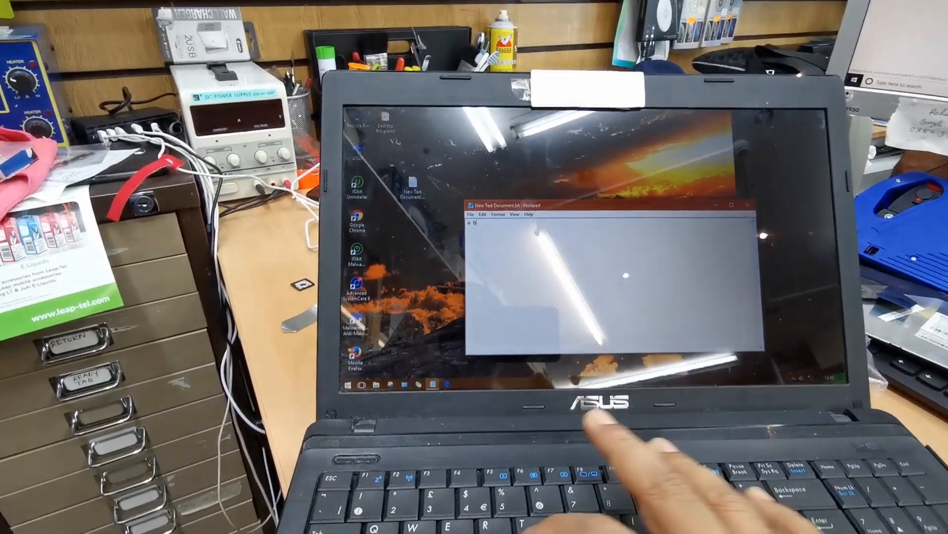
type("row")
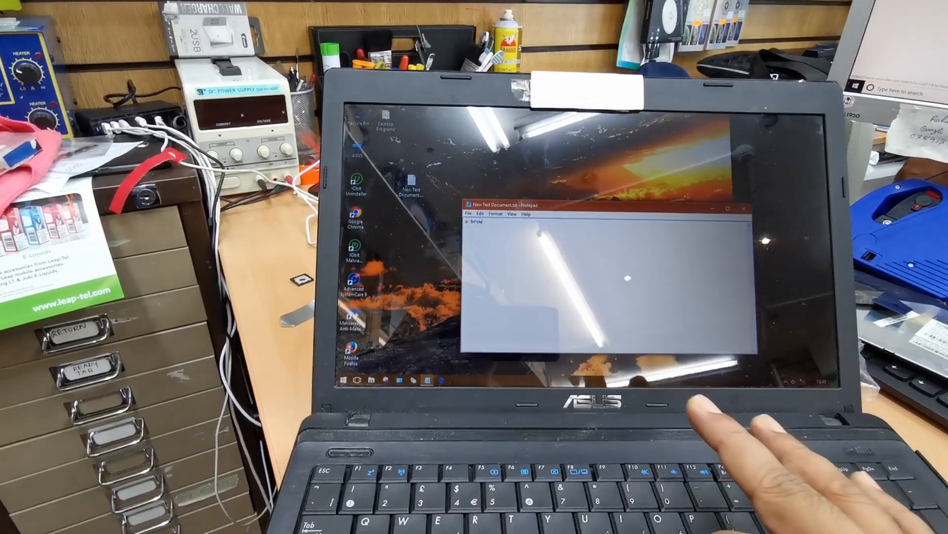
type("wn fox jumps quickly o")
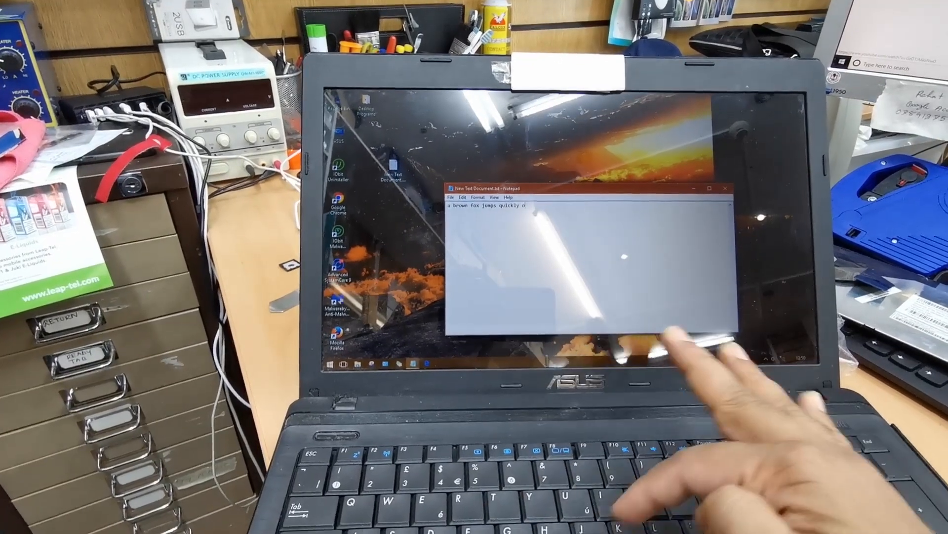
type("ver the lazy d")
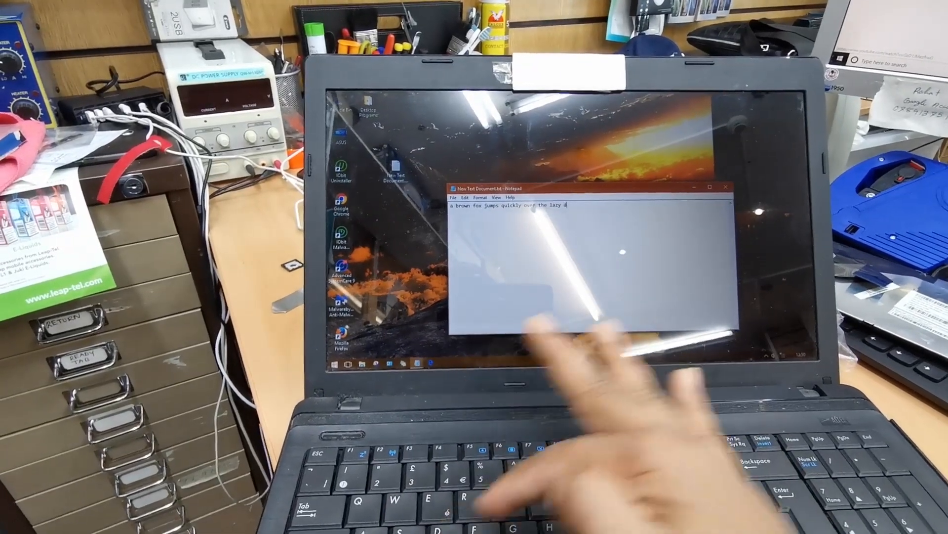
type("og.")
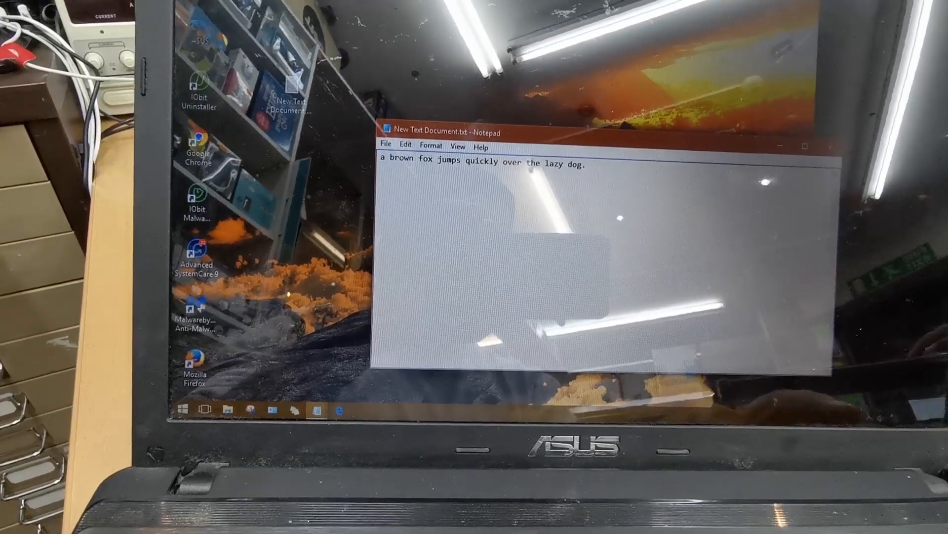
type("000")
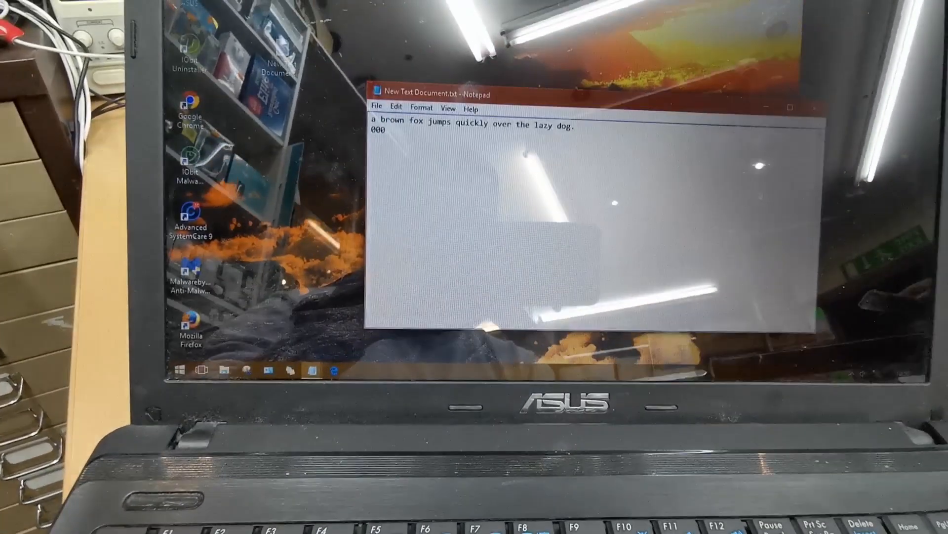
type("123456")
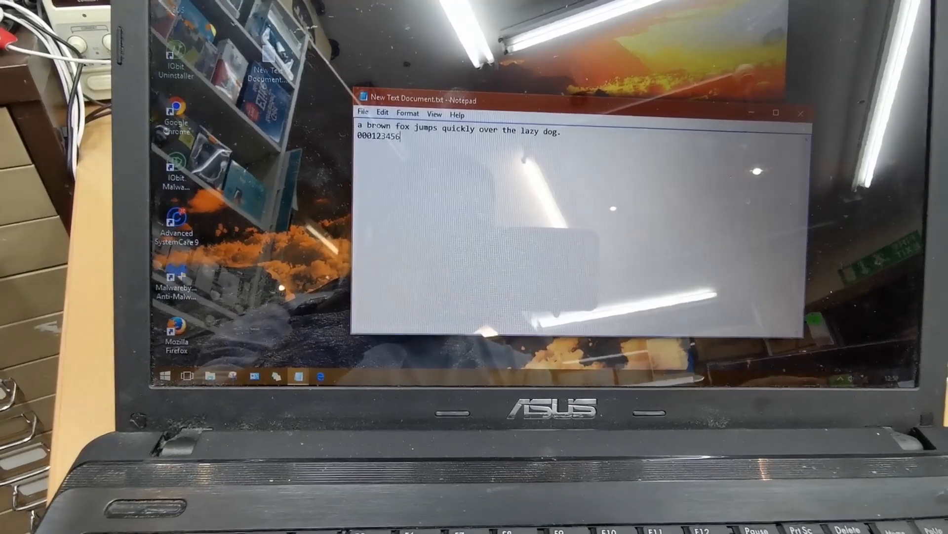
type("7889+99999")
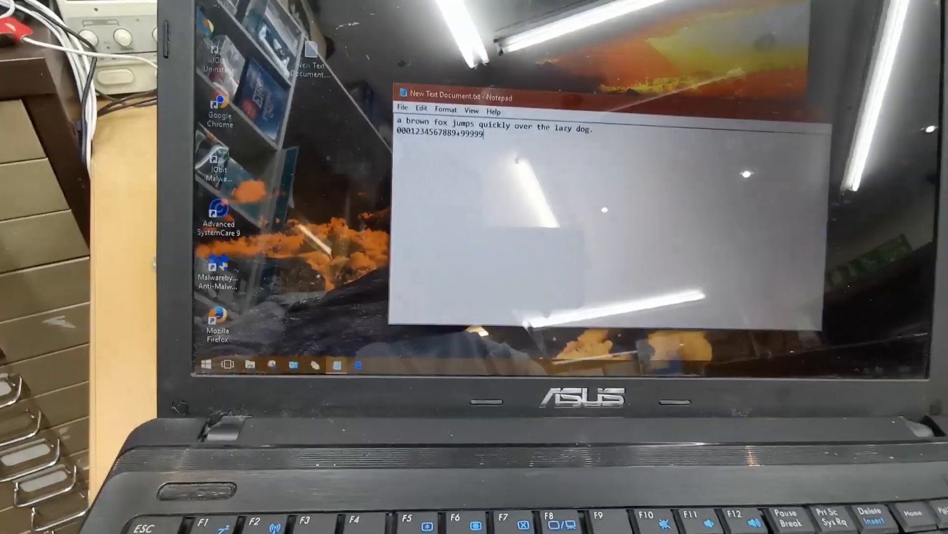